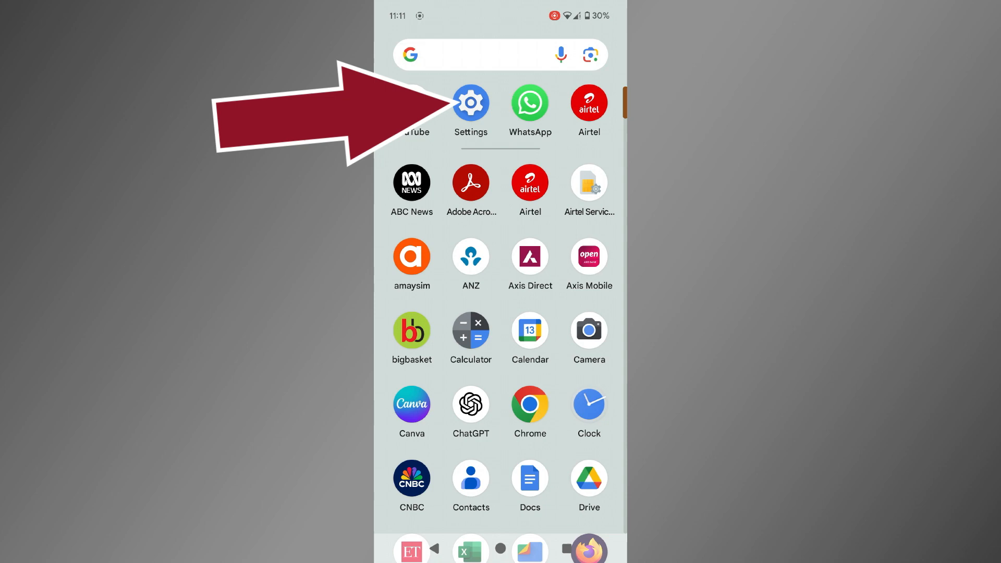
Step: Reach the Notification history page via Settings > Notifications, showing history off
{"action": "left_click", "coordinate": [470, 103]}
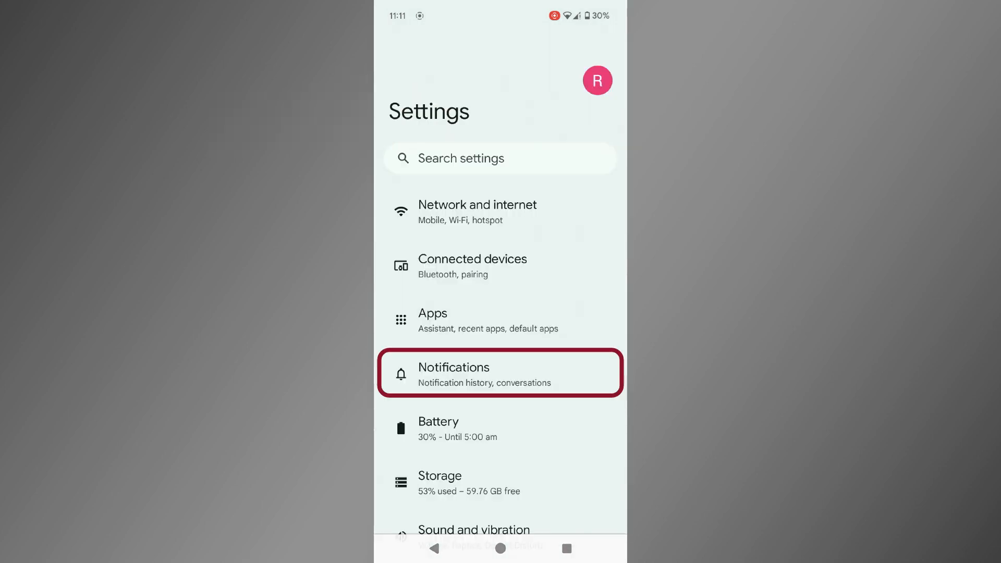
{"action": "left_click", "coordinate": [500, 374]}
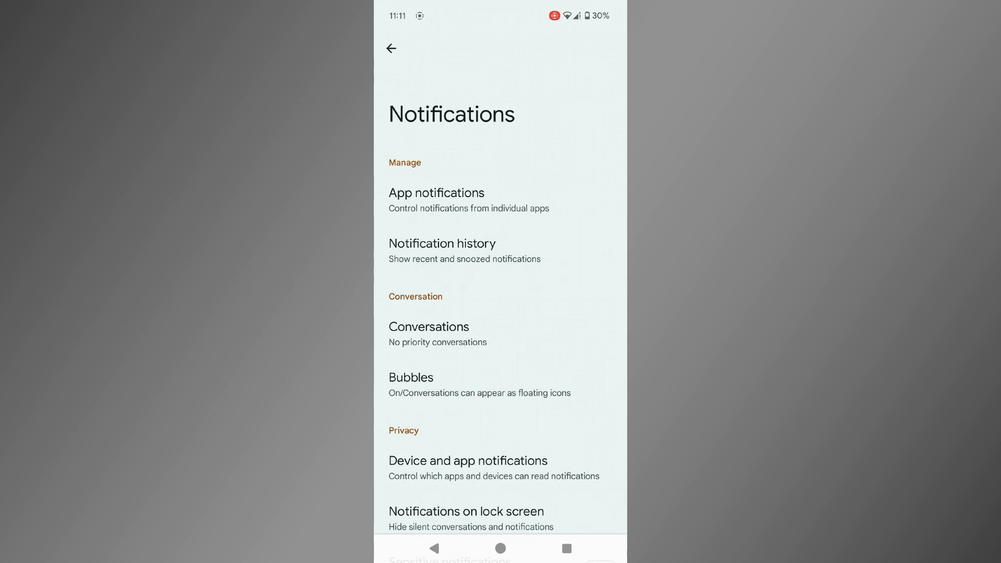
{"action": "left_click", "coordinate": [442, 244]}
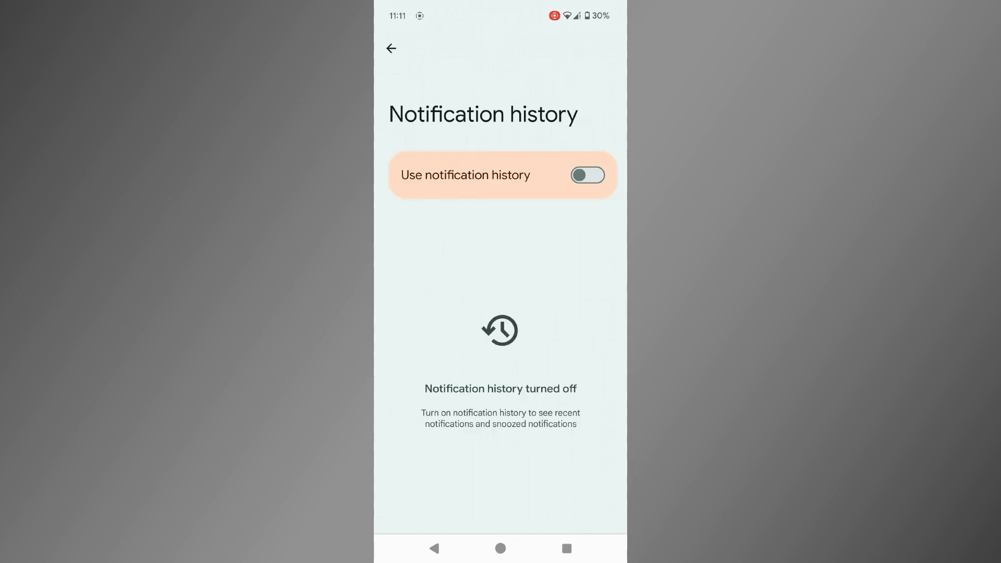
Step: Switch on the Use notification history toggle
{"action": "left_click", "coordinate": [586, 175]}
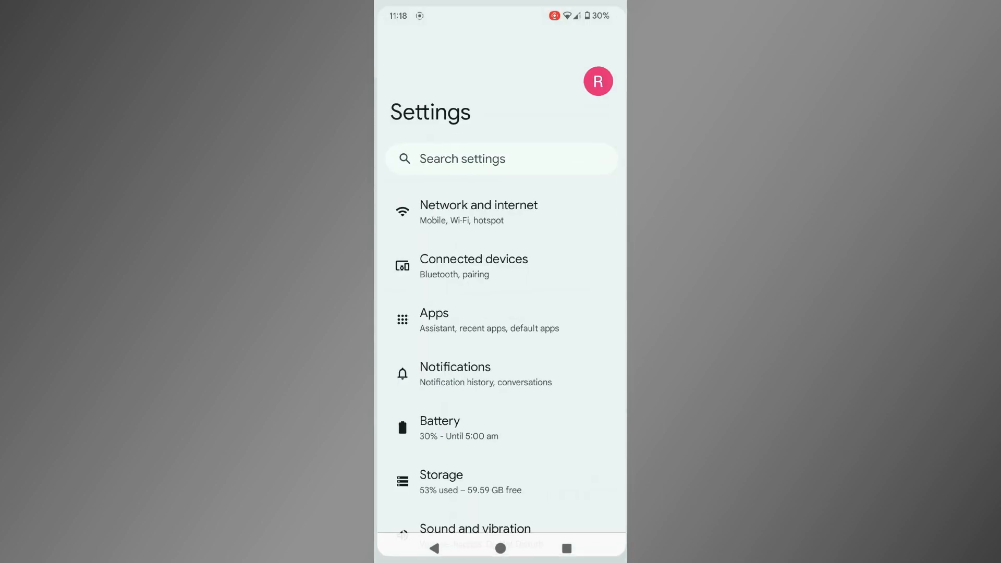
Step: Return to Notification history, now listing the dismissed WhatsApp message under Recently dismissed
{"action": "left_click", "coordinate": [454, 373]}
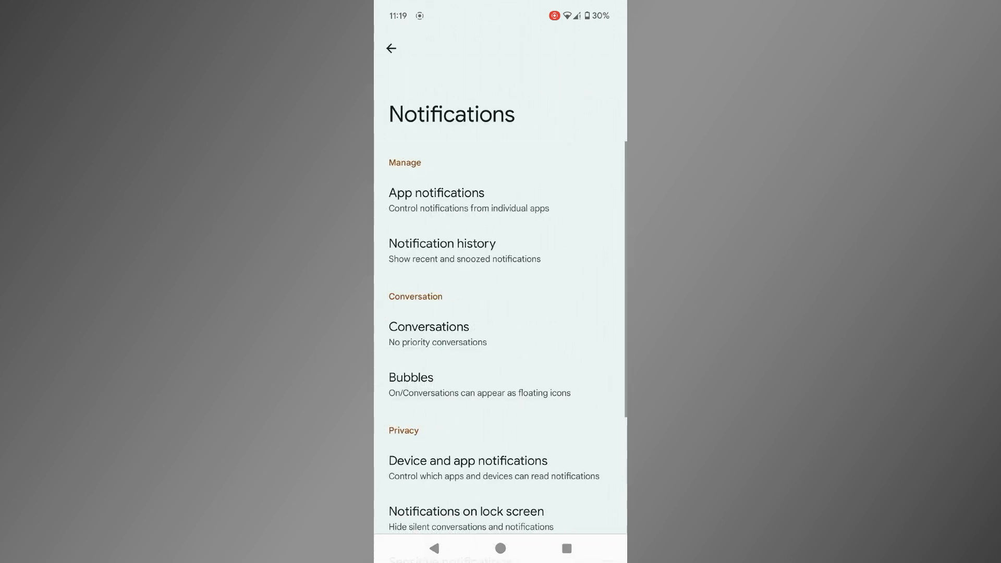
{"action": "left_click", "coordinate": [442, 243]}
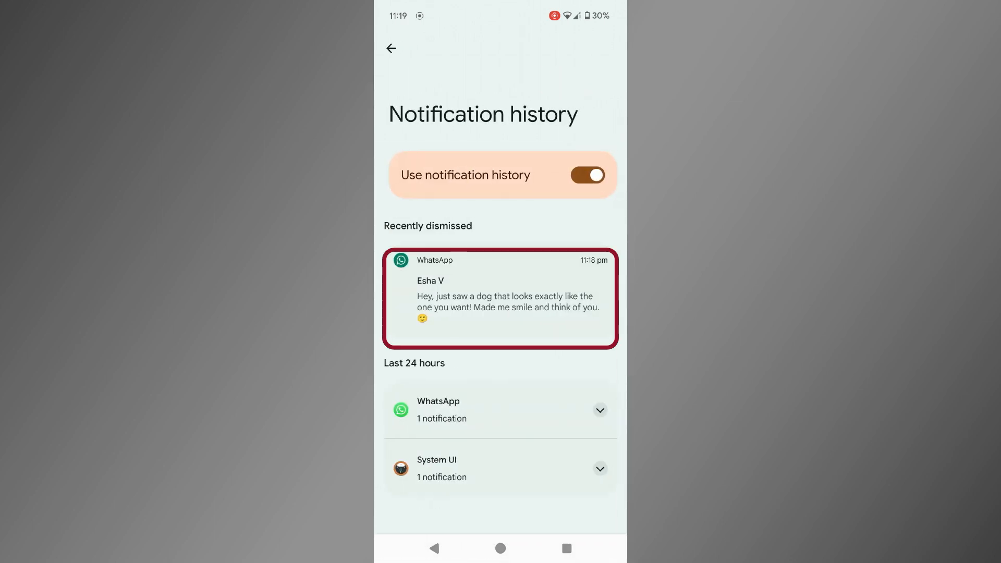